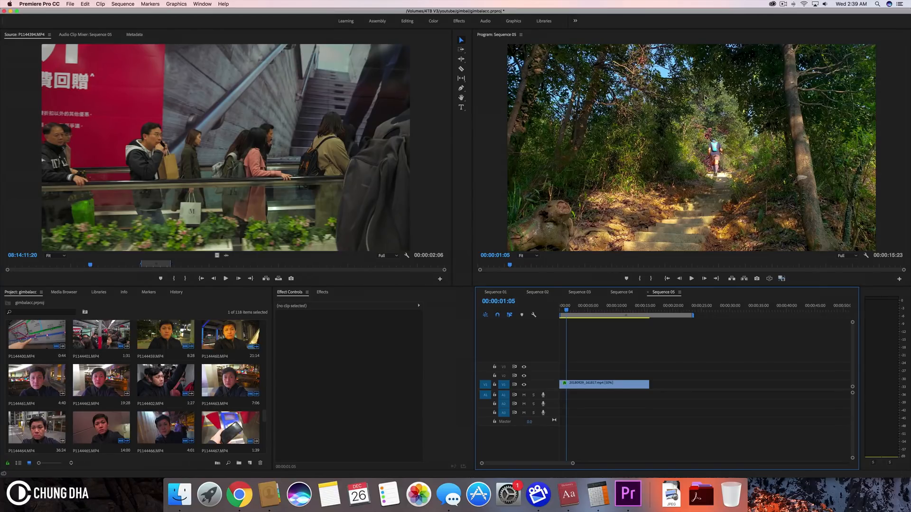
mouse_move(689, 152)
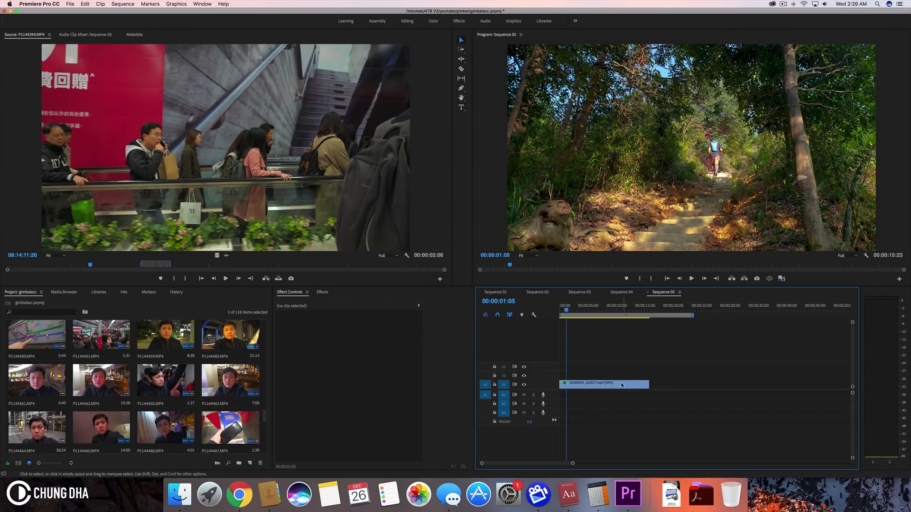
mouse_move(620, 385)
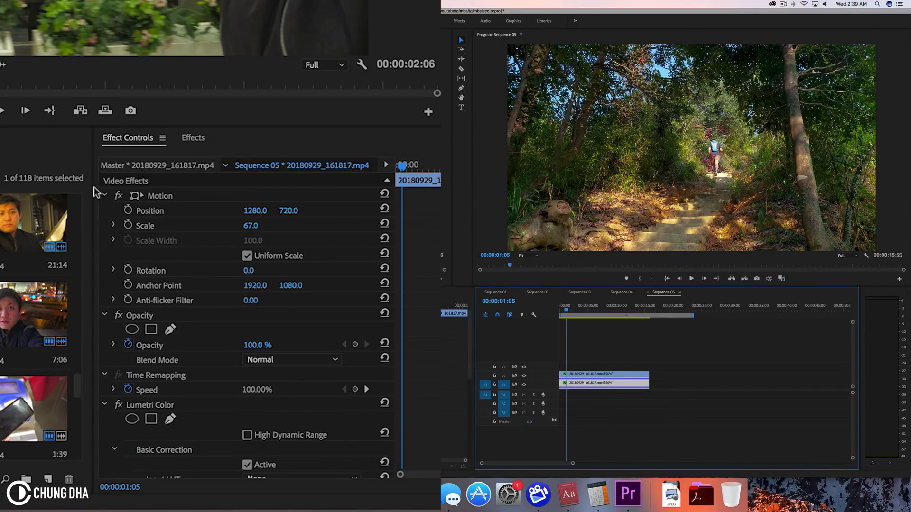
Step: Apply Gaussian Blur to the trail clip, then find and apply the Circle effect
type("gau")
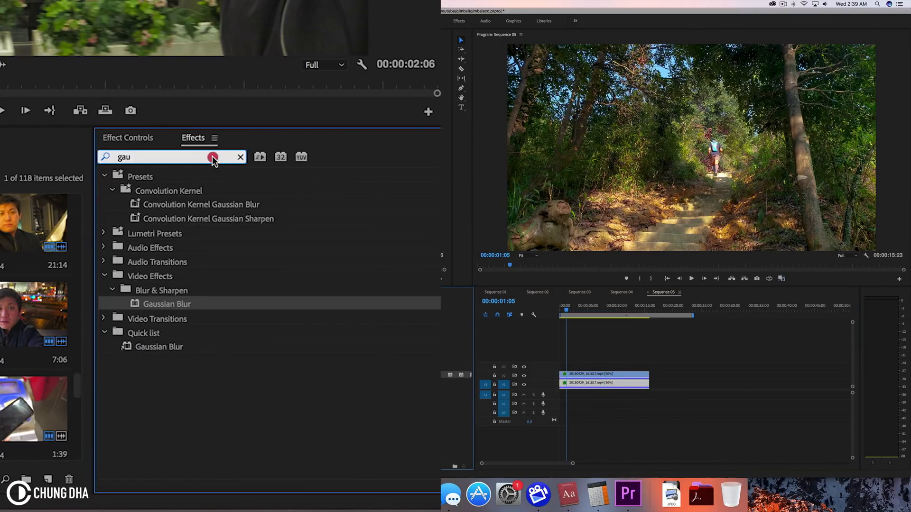
mouse_move(171, 308)
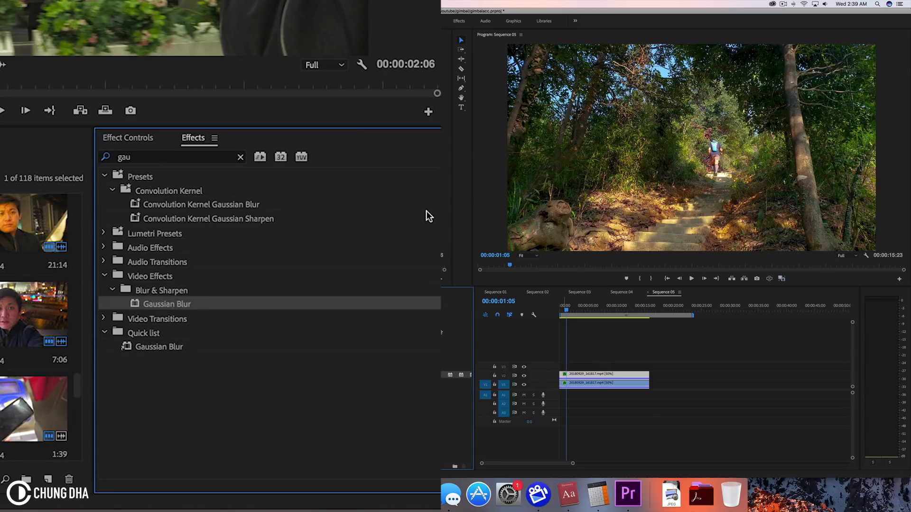
left_click(240, 157)
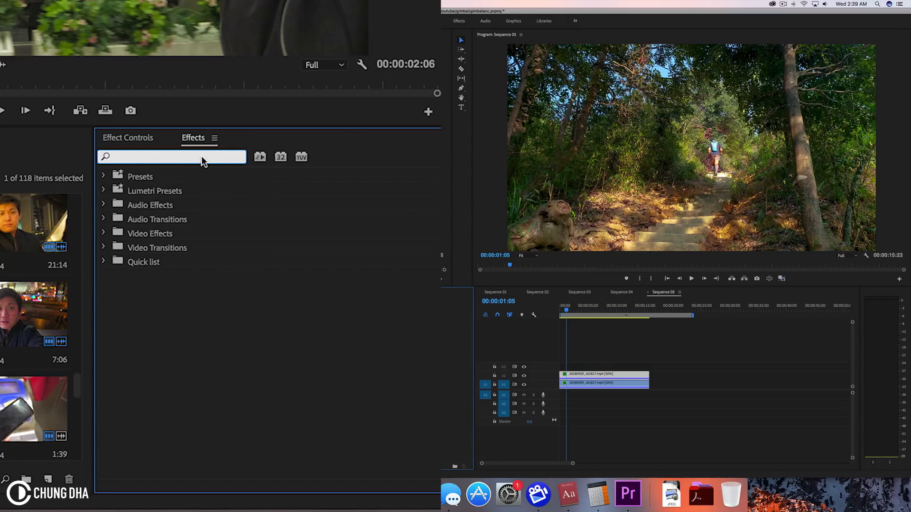
type("circle")
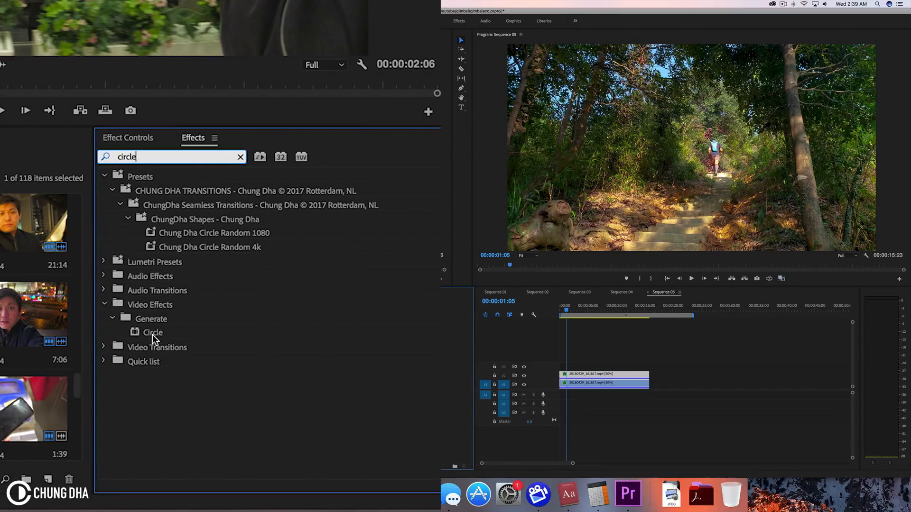
left_click(152, 332)
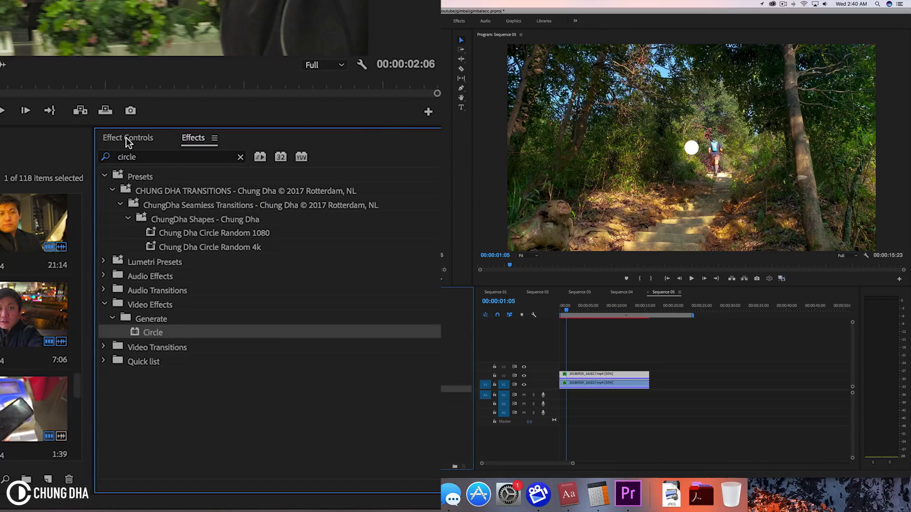
Step: In Effect Controls, set Gaussian Blur blurriness to 15
left_click(127, 138)
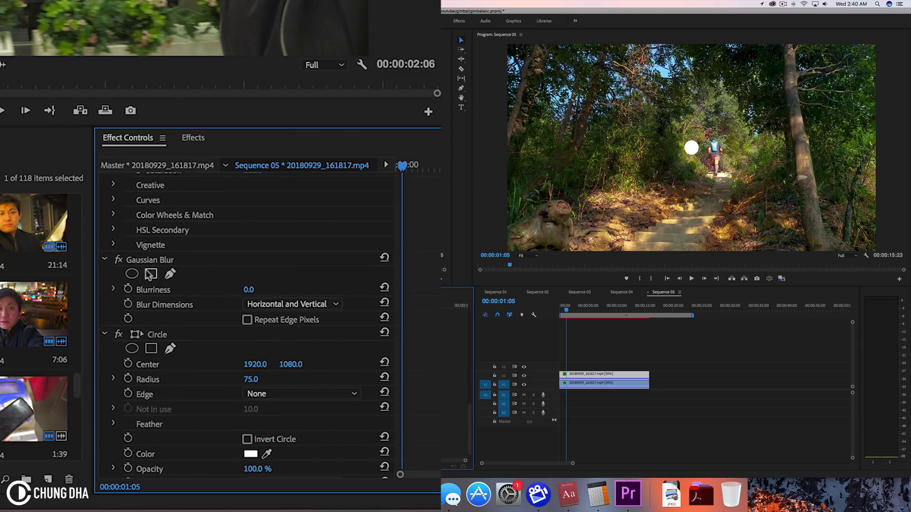
left_click(260, 290)
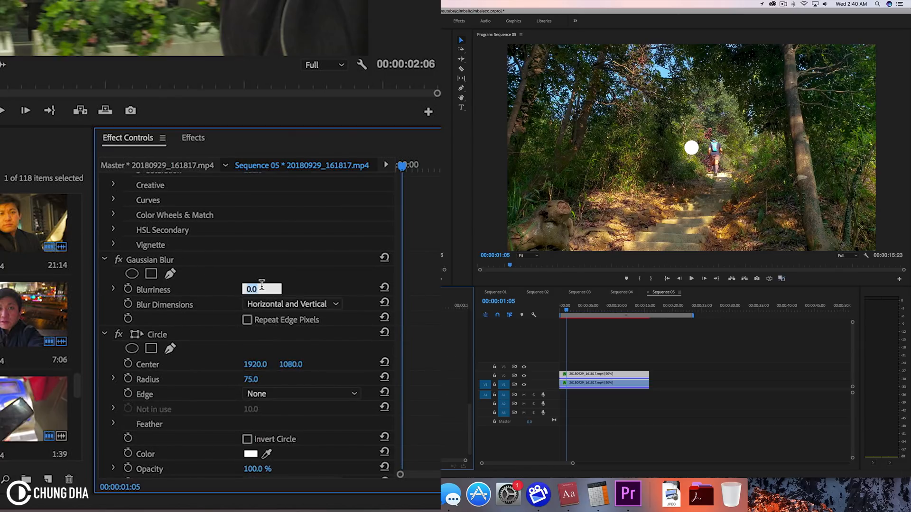
type("15")
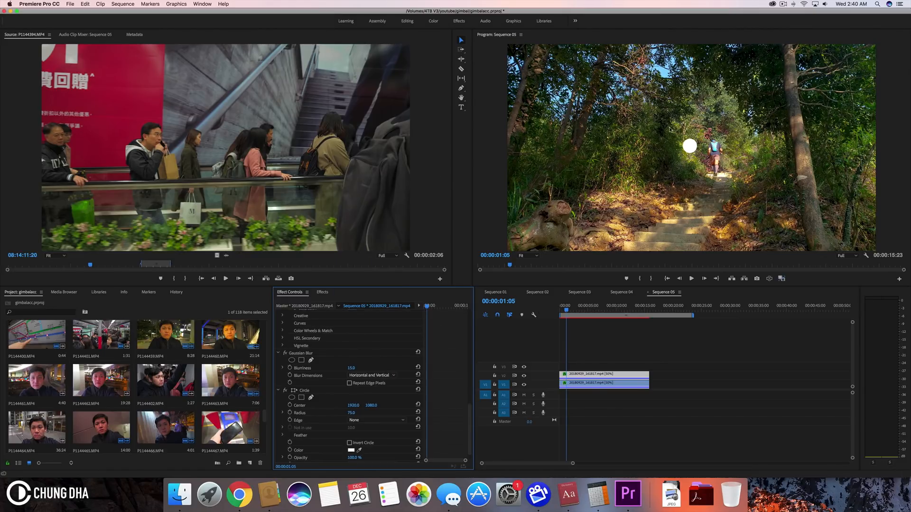
mouse_move(503, 377)
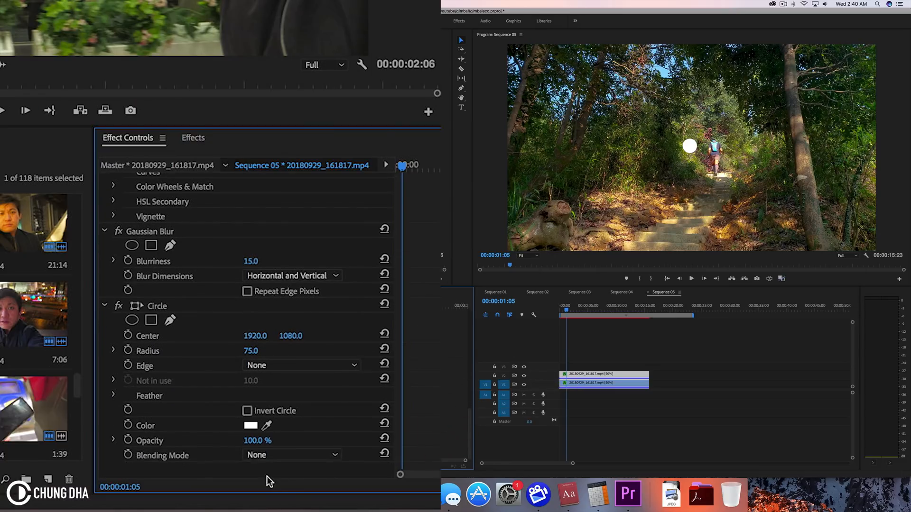
Step: Set Circle blending to Stencil Alpha, inverted, with radius 1000
left_click(291, 455)
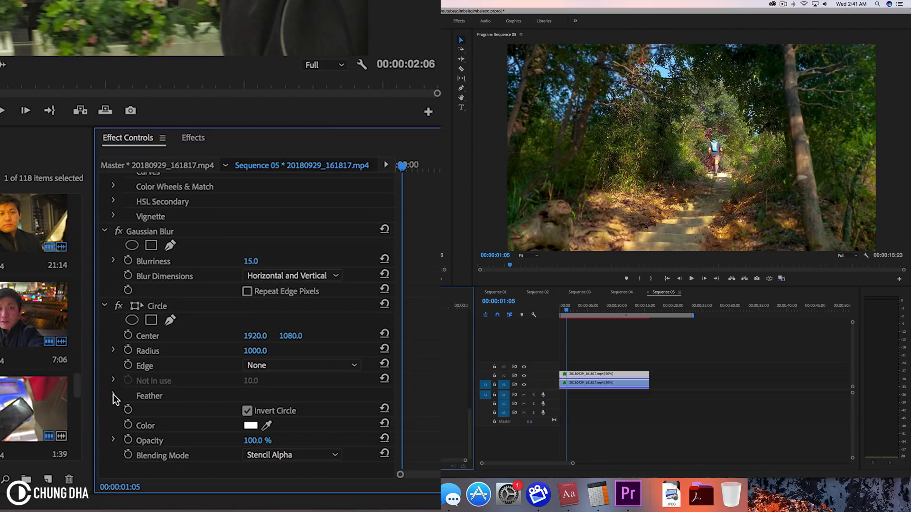
Step: Set Circle feather outer edge to 1000 and lower its radius to 500
left_click(114, 396)
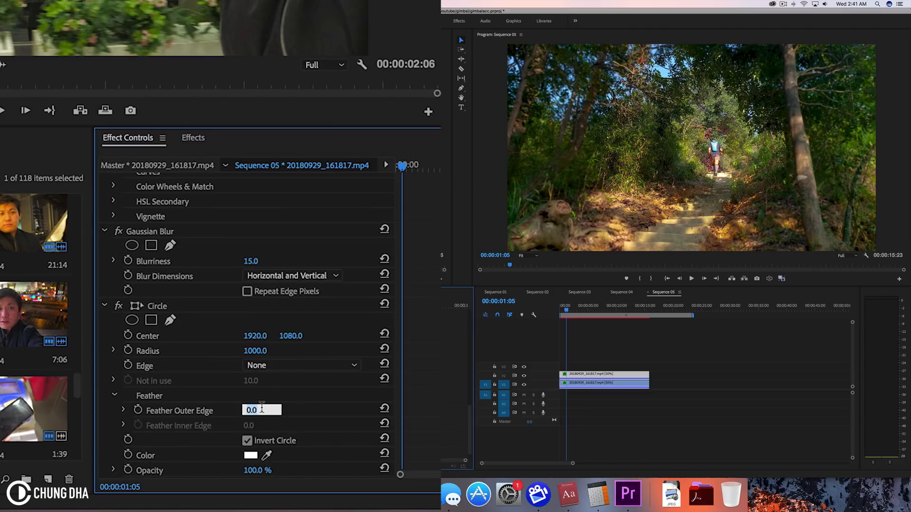
type("100")
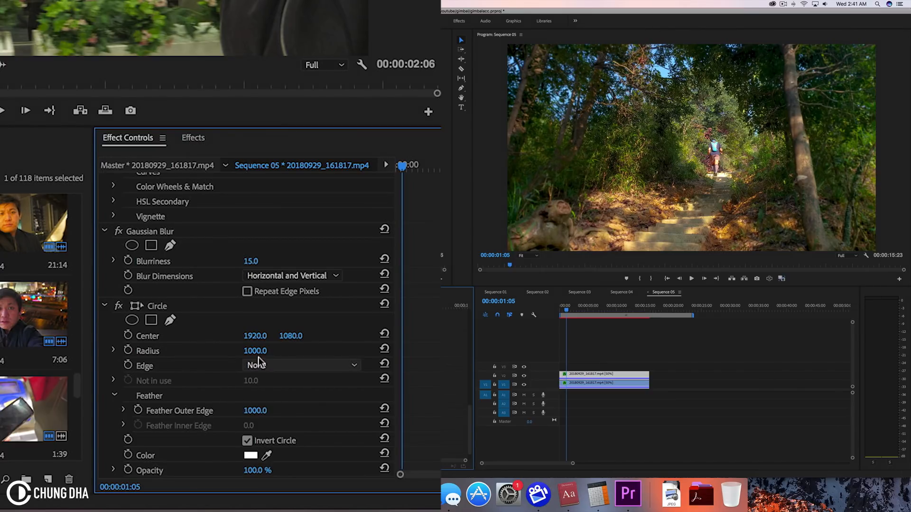
type("50")
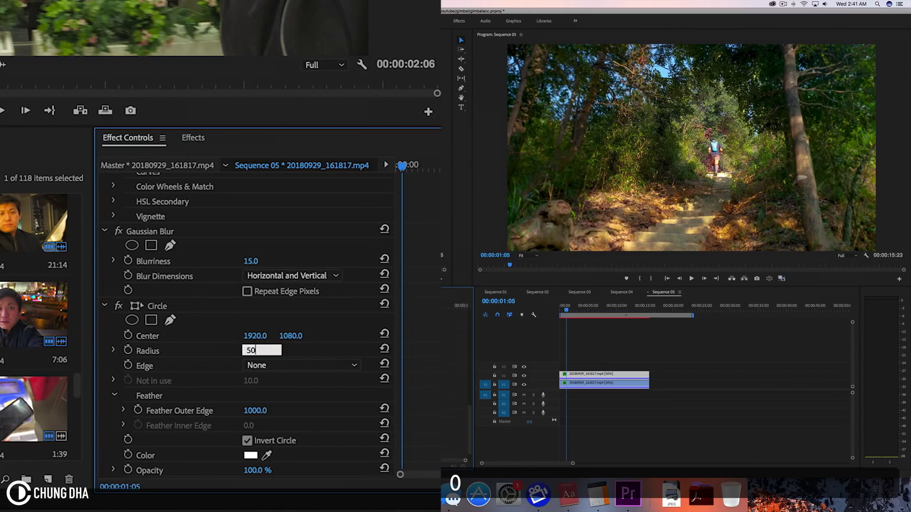
type("500.0")
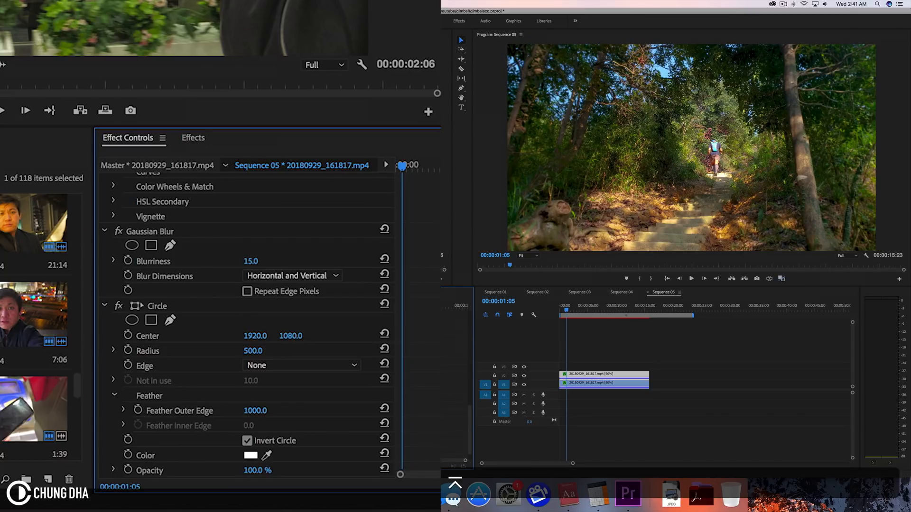